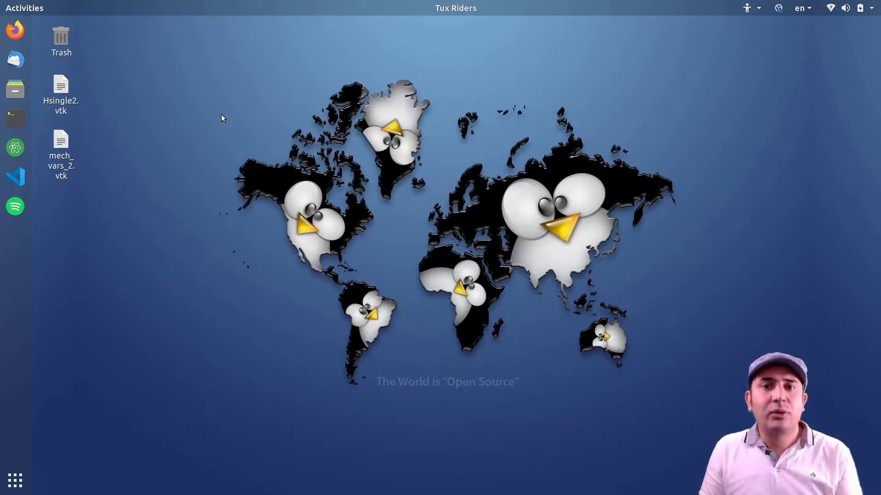
mouse_move(128, 122)
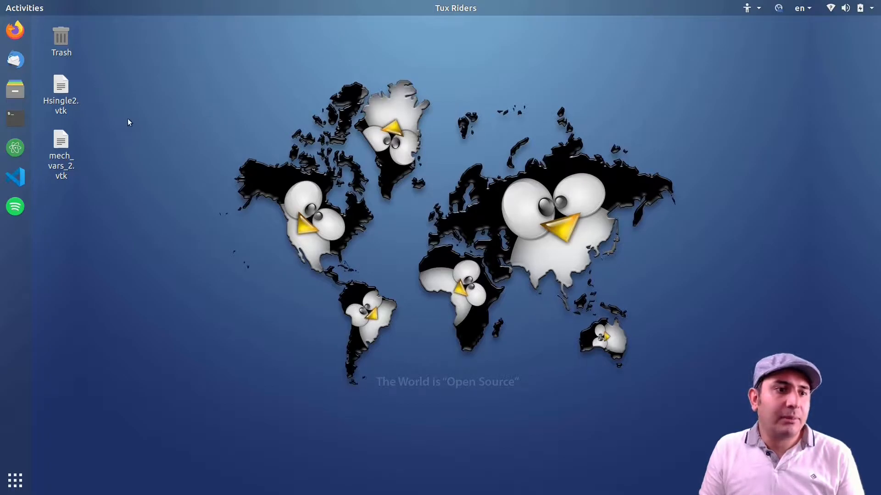
mouse_move(163, 161)
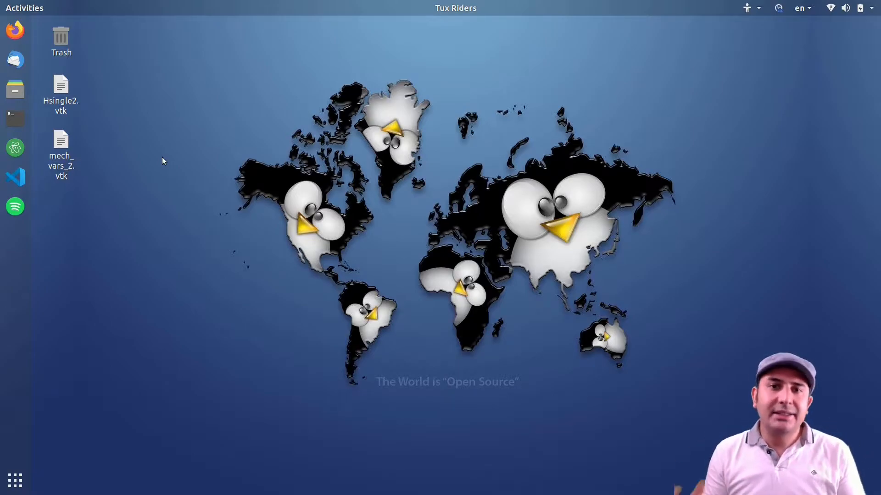
mouse_move(141, 168)
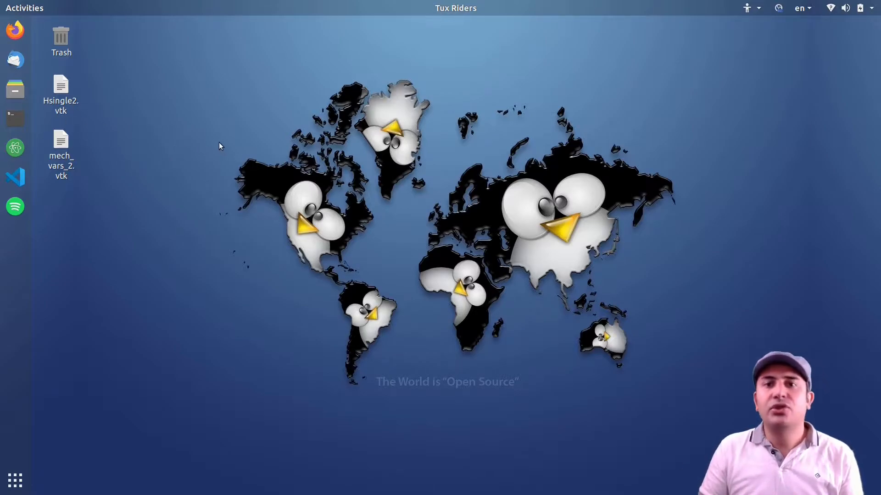
mouse_move(242, 151)
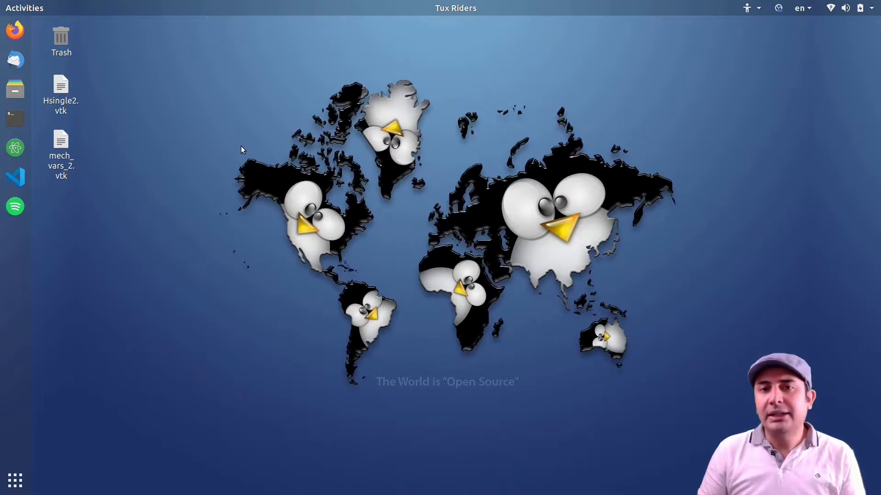
Launch ParaView from the terminal with the 'paraview' command.
text(para)
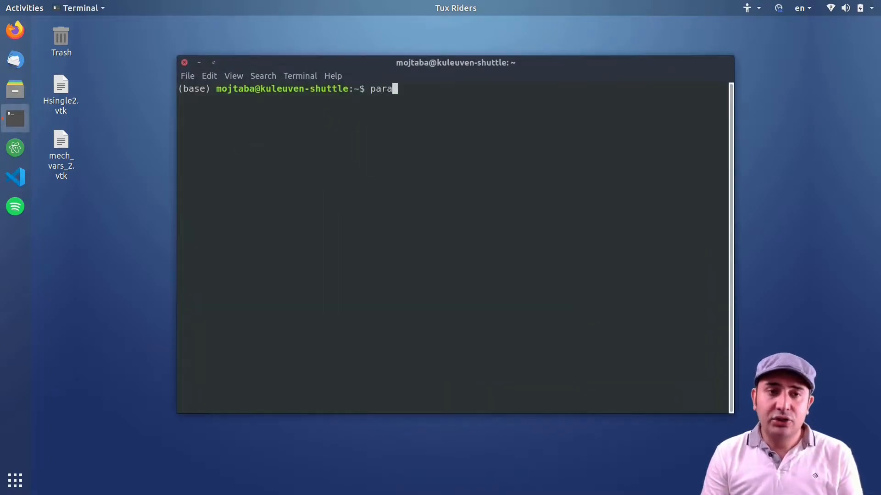
key(Return)
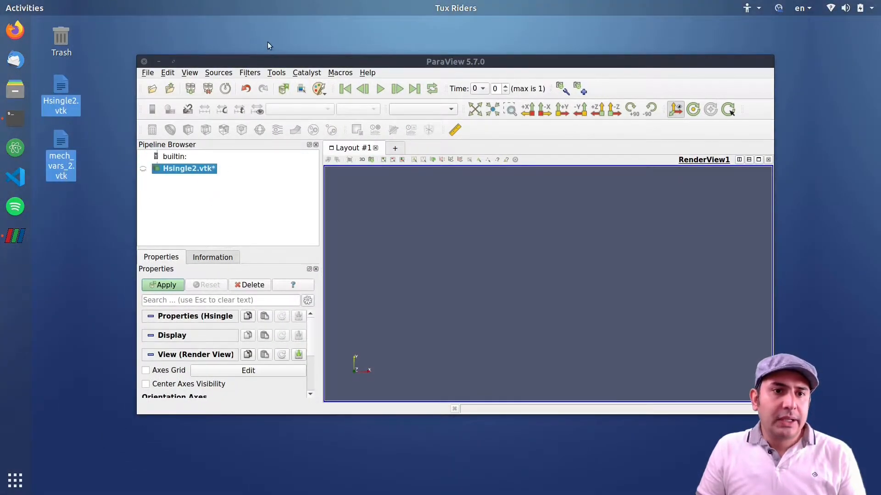
Apply Hsingle2.vtk and mech_vars_2.vtk, then toggle their visibility in the Pipeline Browser.
click(185, 168)
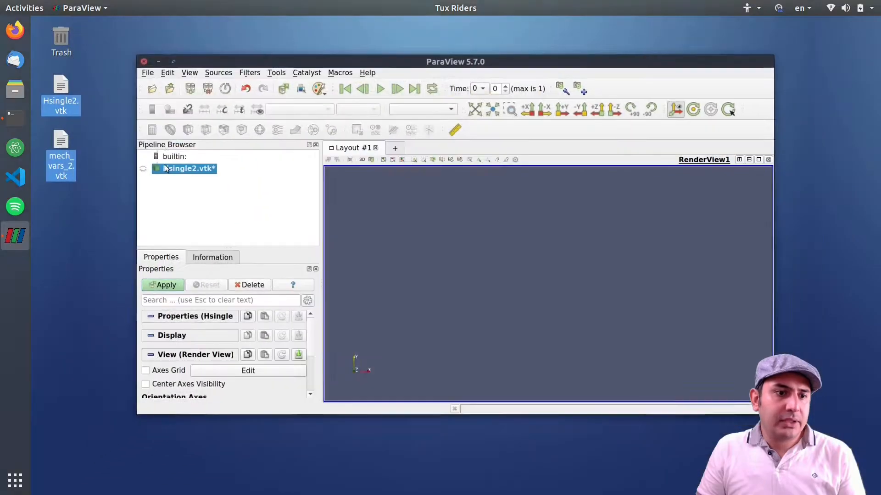
click(162, 285)
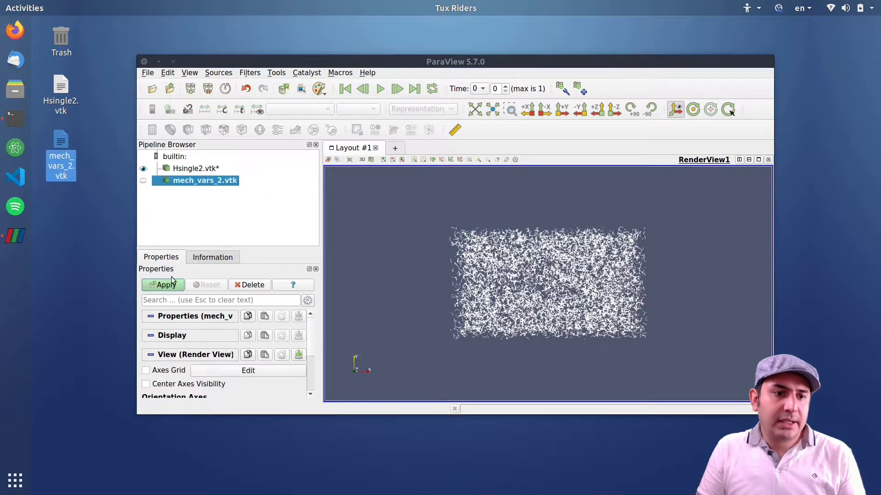
click(165, 285)
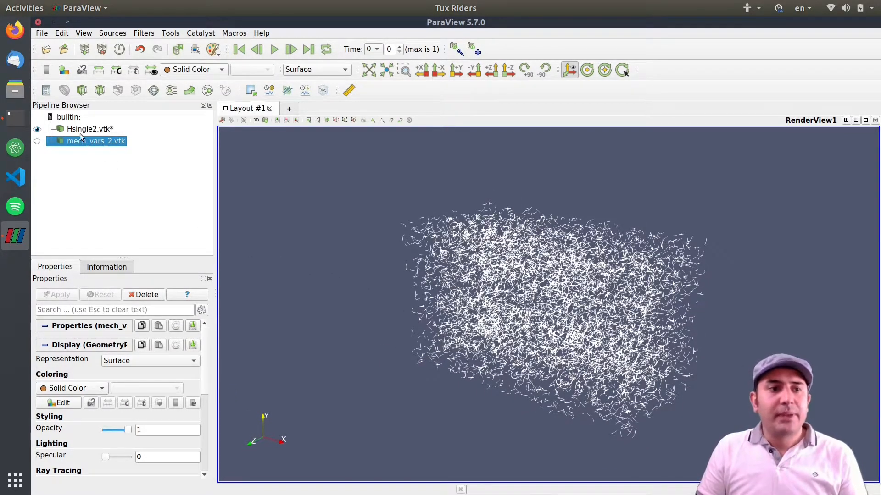
click(88, 128)
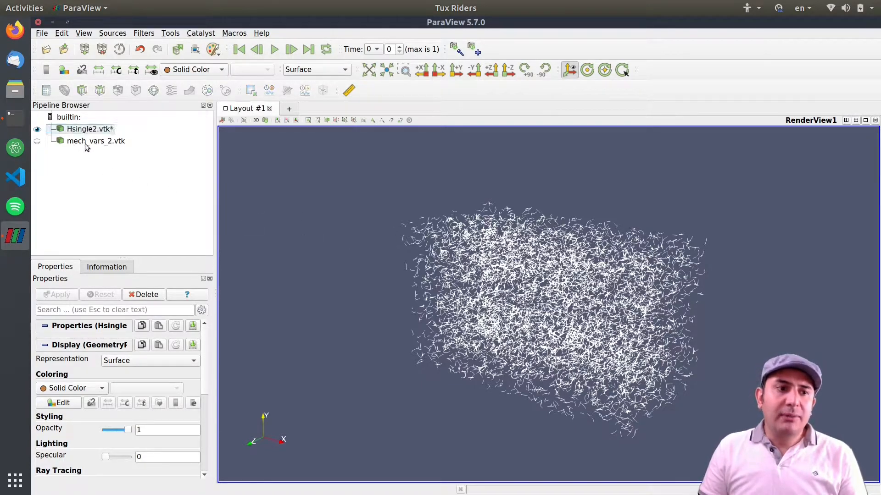
click(96, 141)
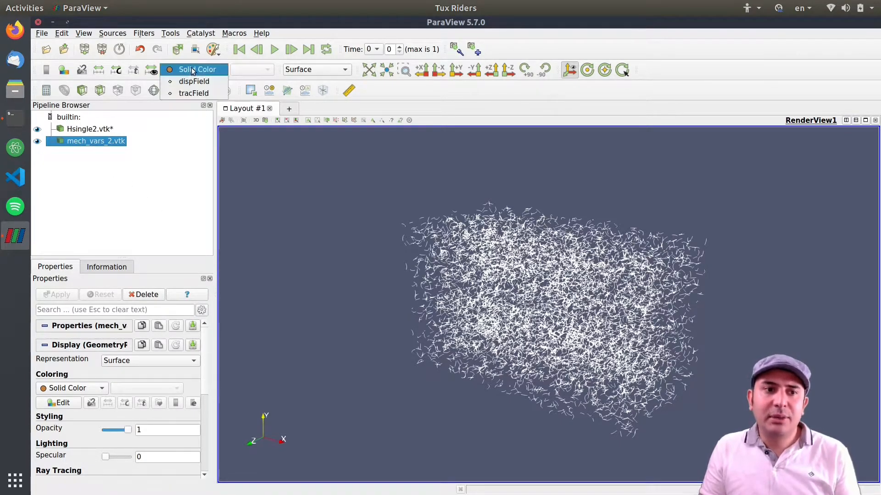
Hide Hsingle2.vtk and render mech_vars_2.vtk as Point Gaussian colored by dispField Magnitude.
click(197, 69)
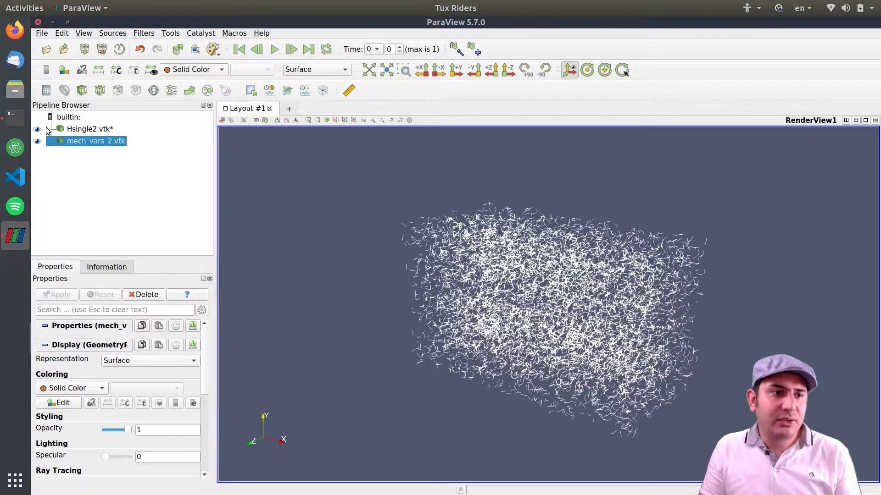
click(316, 69)
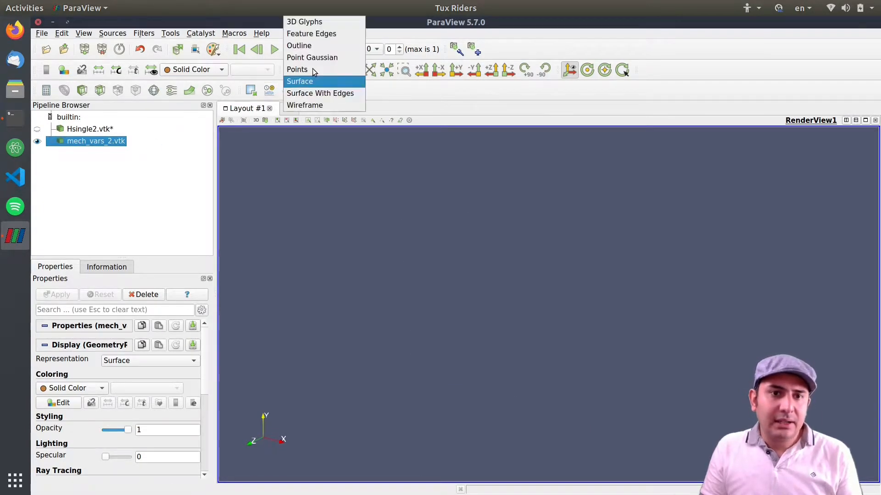
click(298, 69)
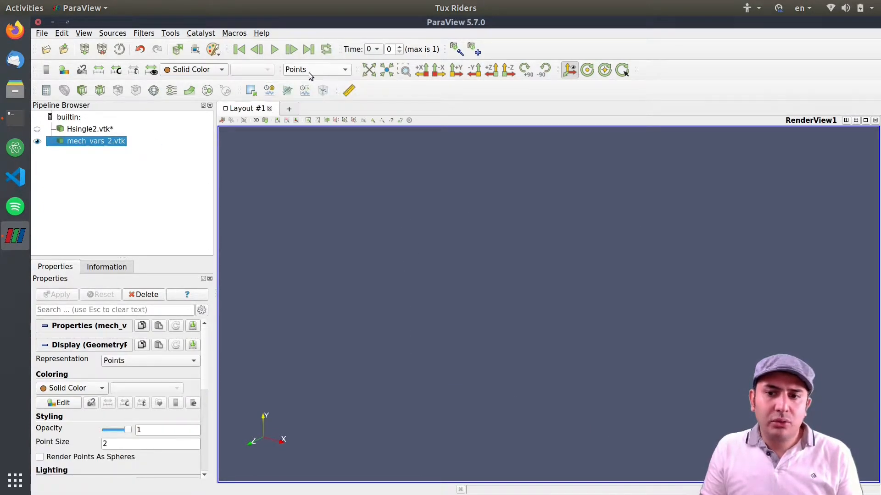
click(316, 69)
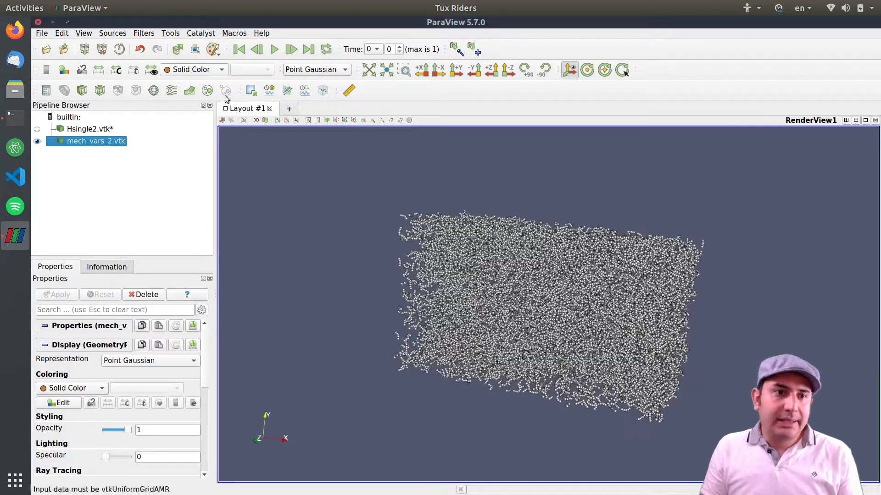
click(193, 69)
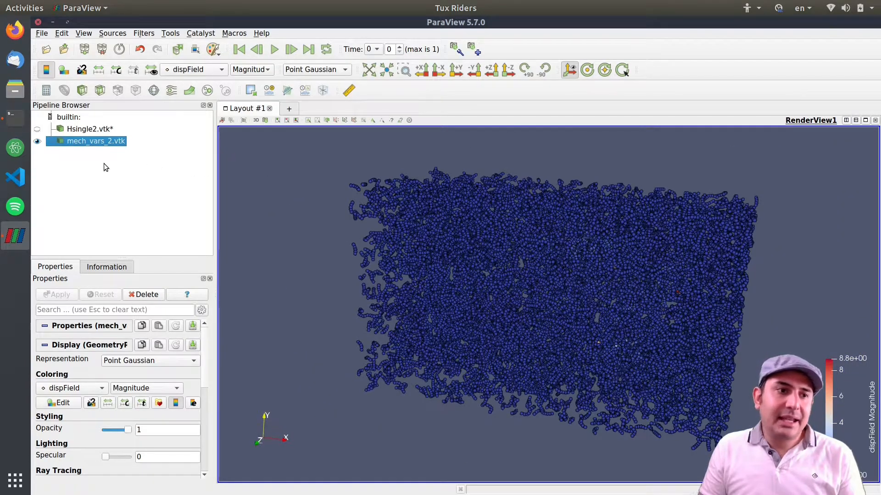
click(88, 129)
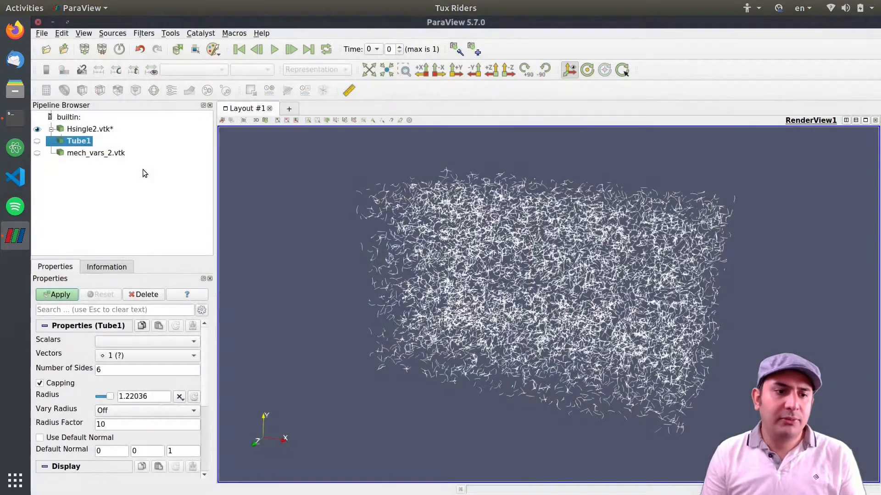
Apply a Tube filter to Hsingle2.vtk, trying radius 0.1 before settling on 0.3.
click(56, 295)
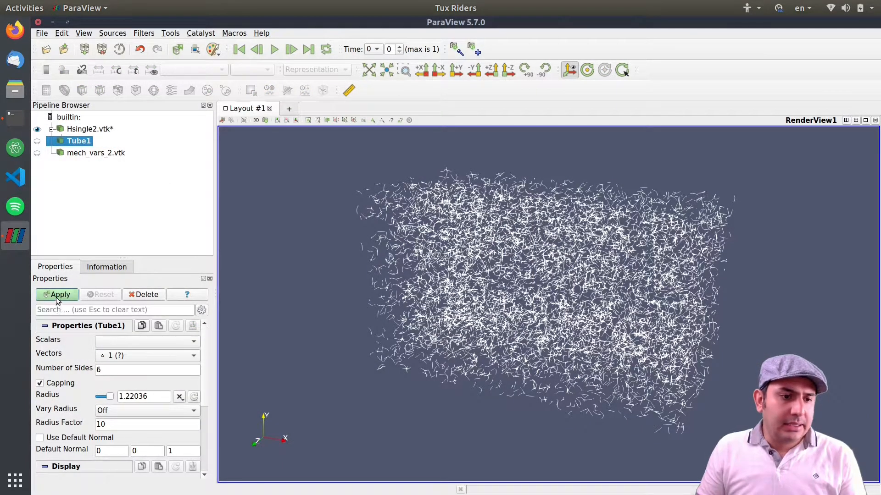
click(60, 294)
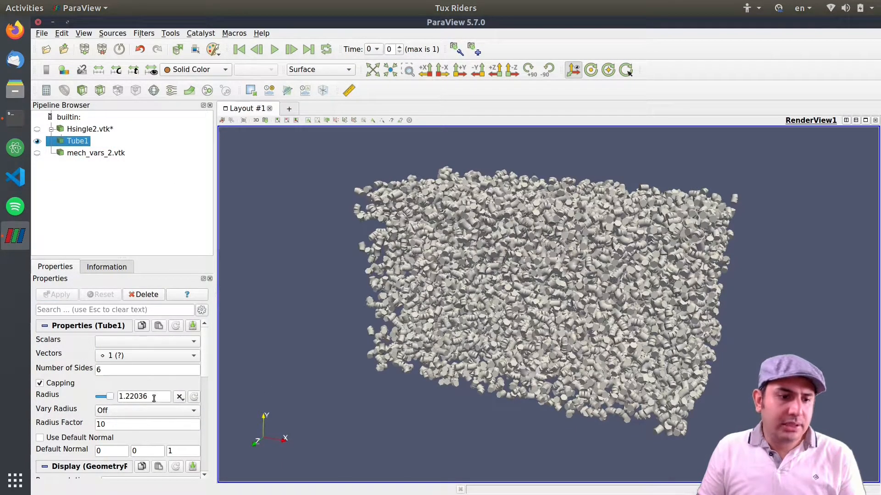
triple_click(144, 396)
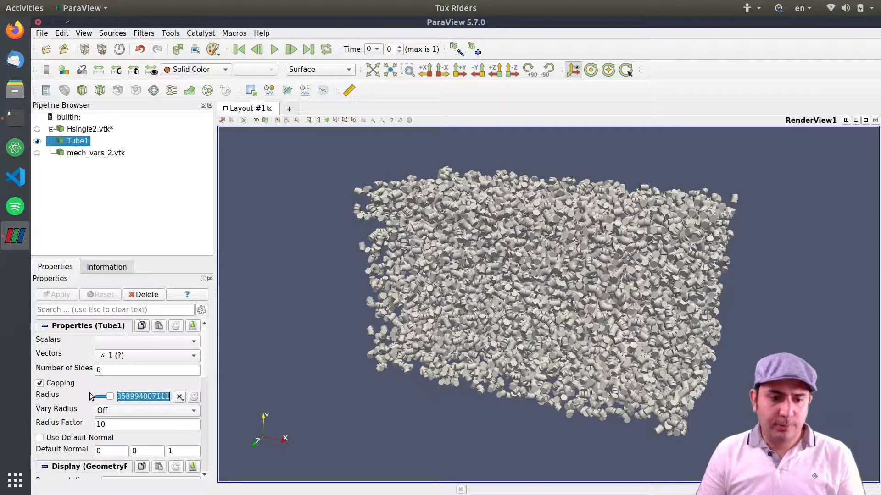
text(0.1)
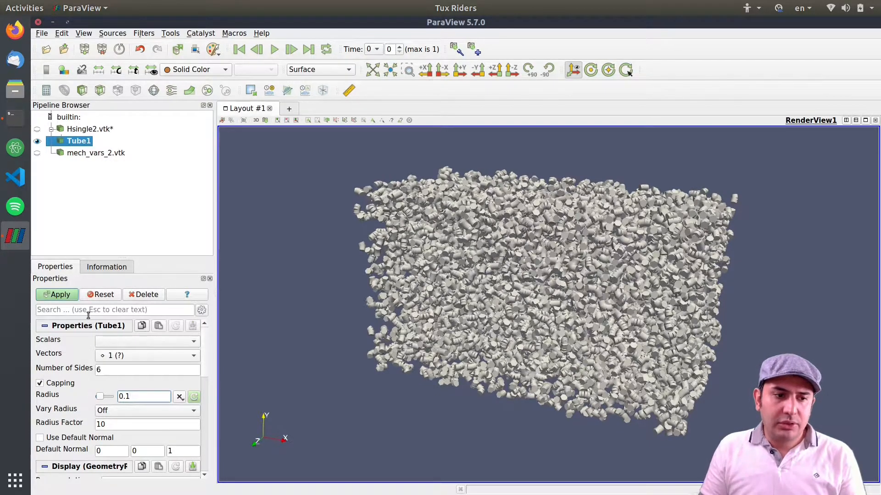
click(57, 294)
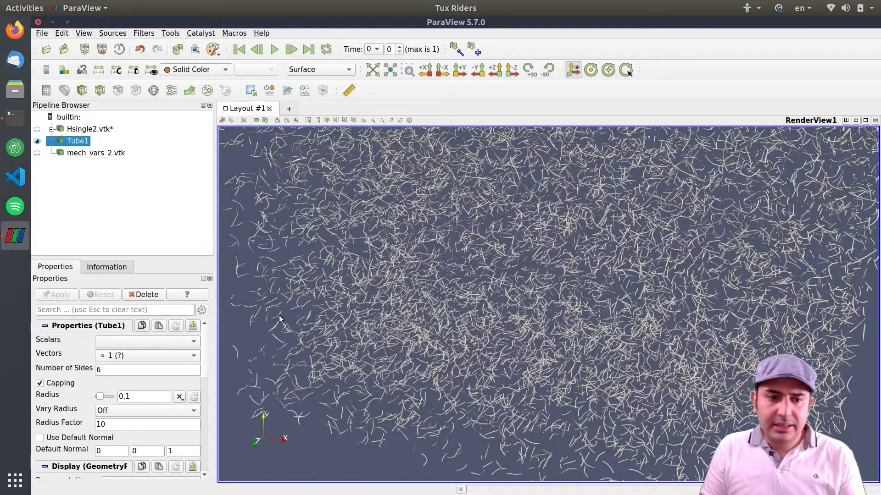
text(0.3)
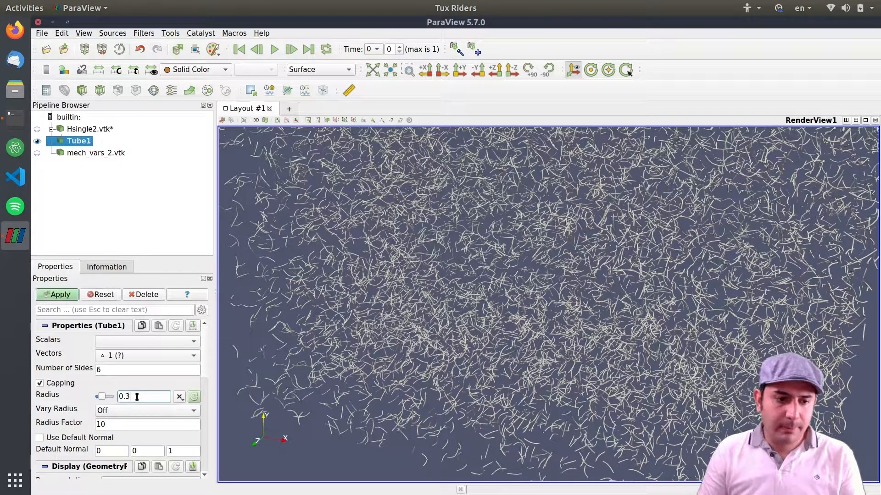
click(56, 294)
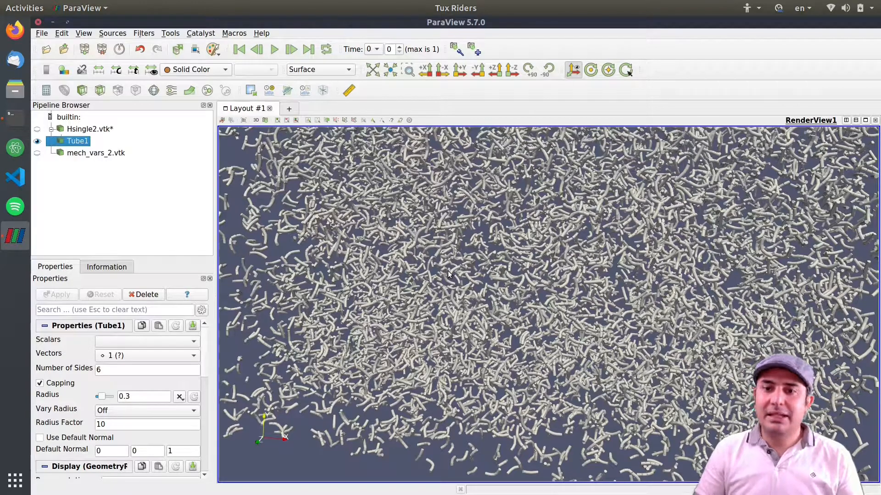
mouse_move(527, 240)
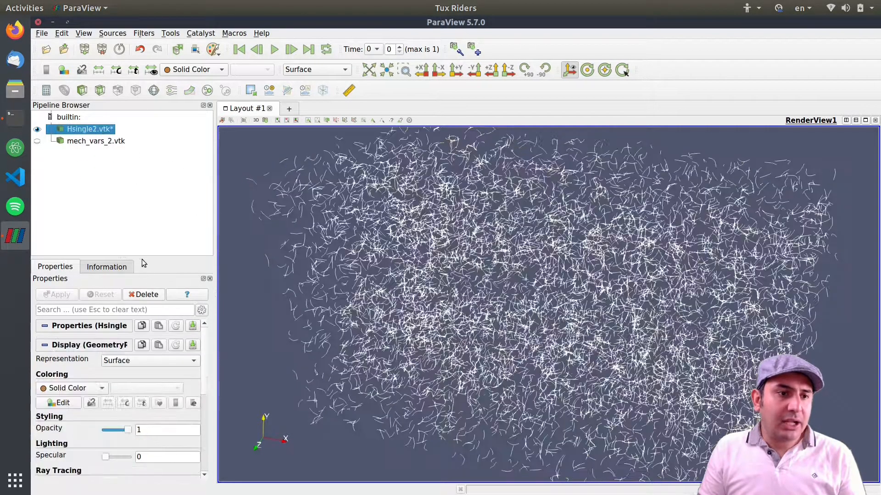
Make mech_vars_2.vtk visible again and browse the filter list.
click(95, 141)
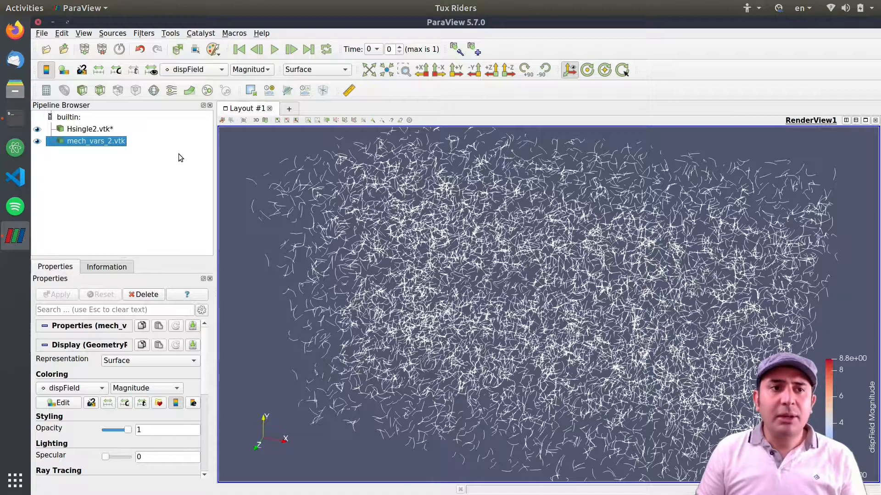
click(144, 33)
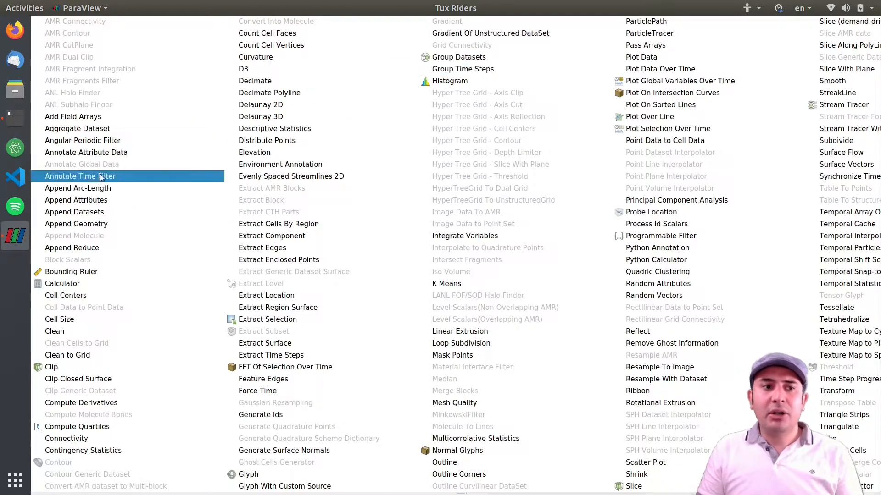
mouse_move(75, 212)
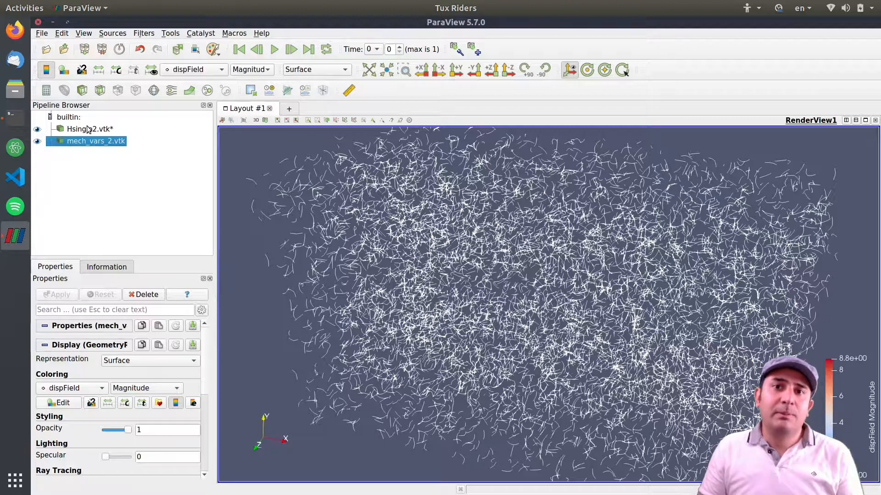
mouse_move(116, 200)
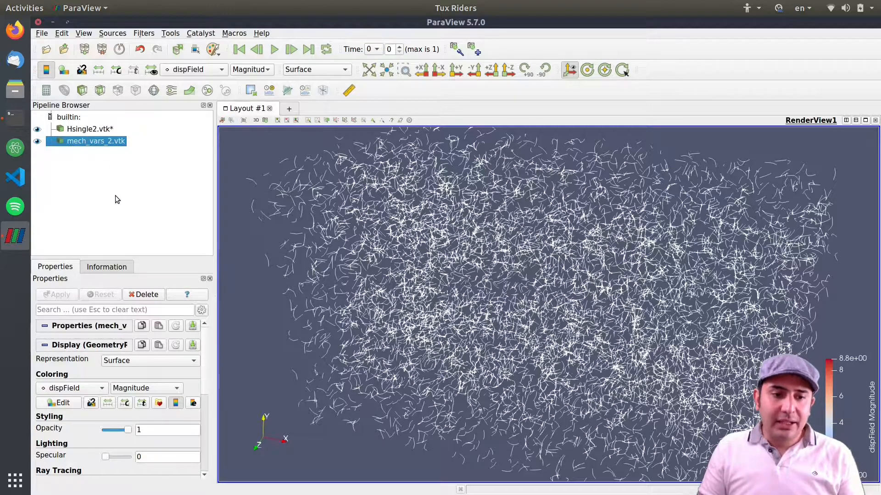
key(ctrl+space)
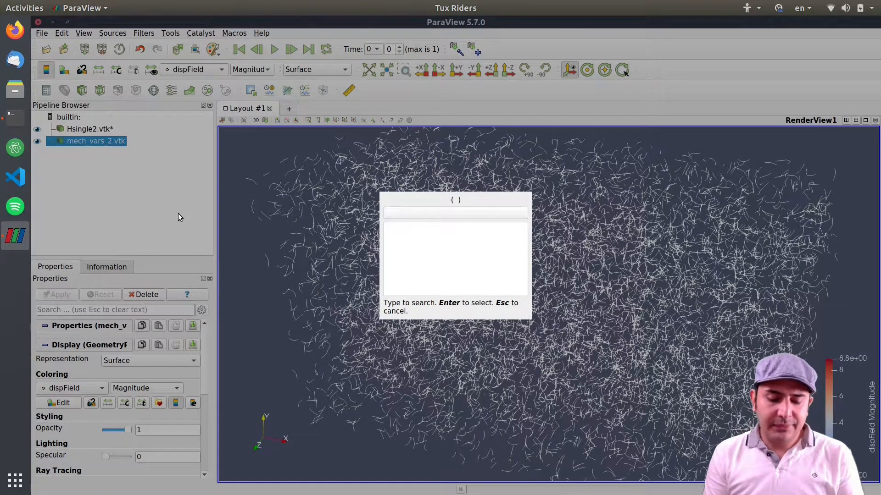
text(resa)
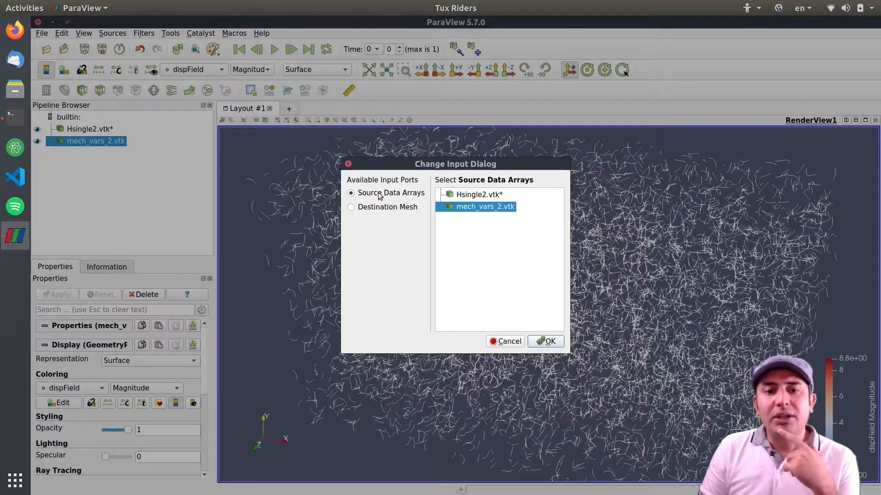
click(351, 207)
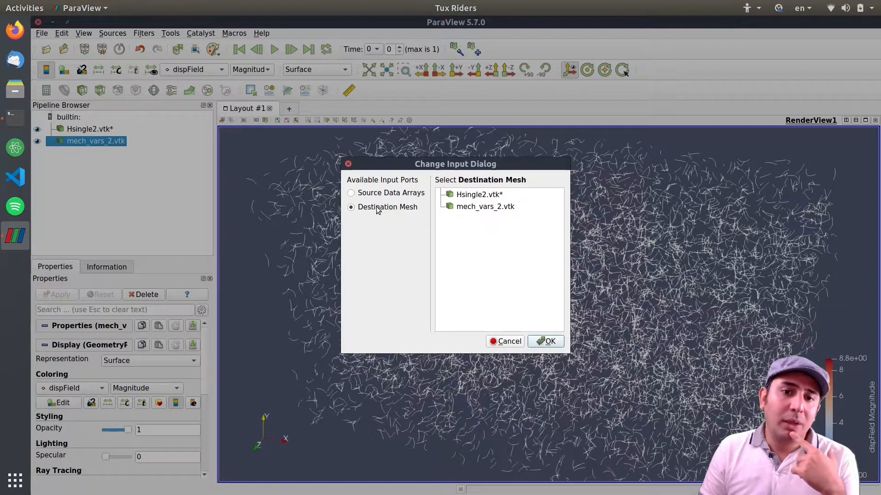
click(351, 193)
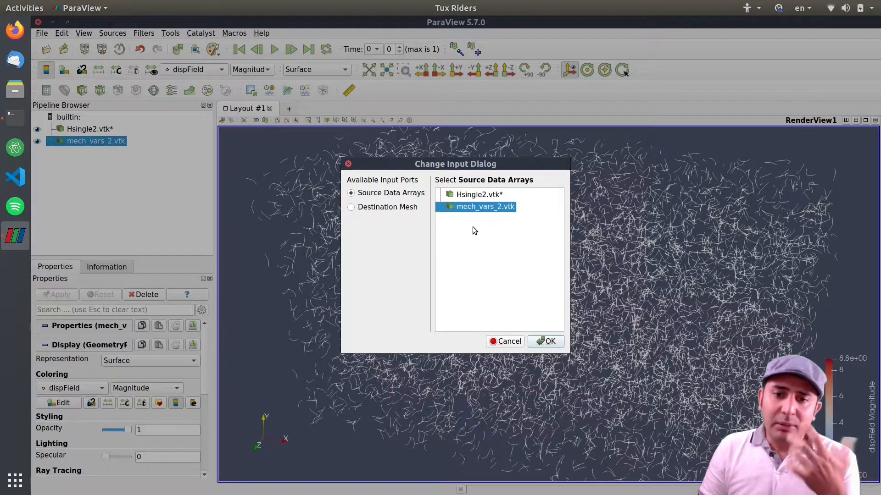
click(479, 194)
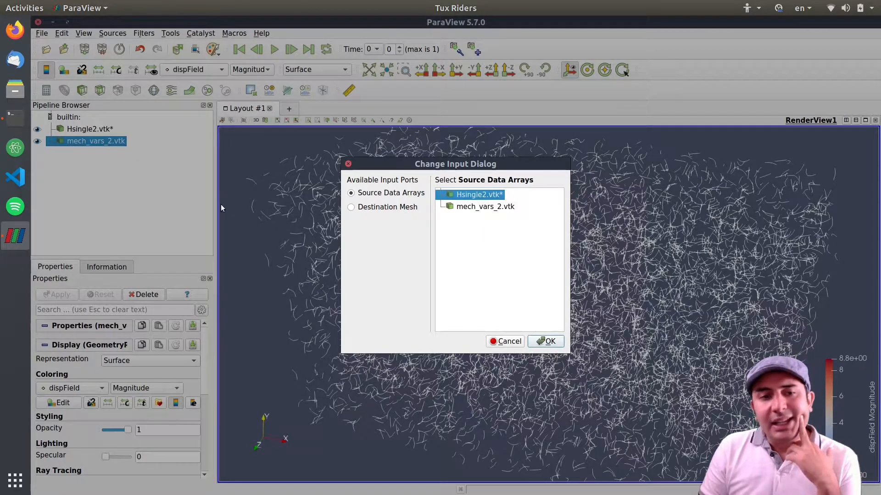
mouse_move(309, 203)
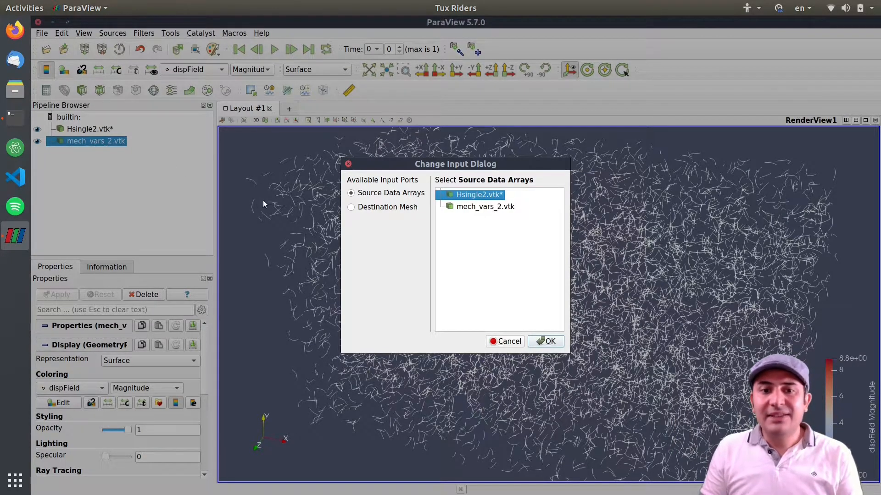
click(549, 341)
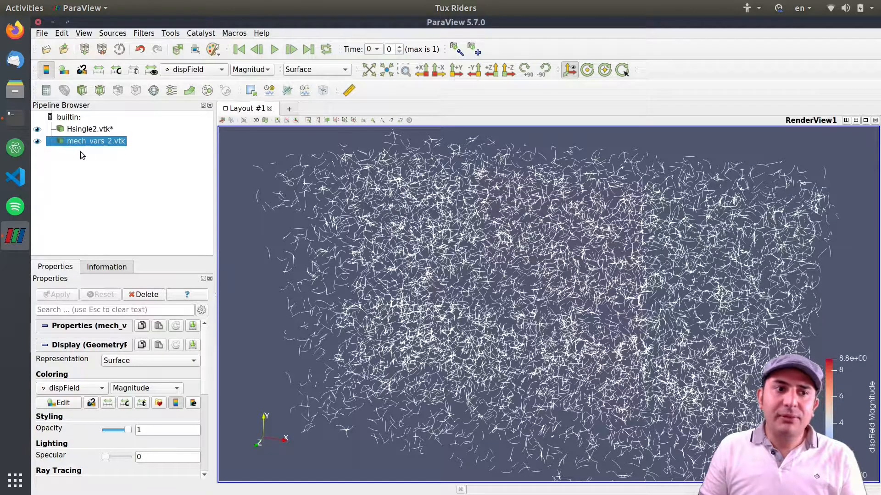
Apply a Delaunay 3D filter to mech_vars_2.vtk and hide the Hsingle2.vtk fibers.
click(88, 128)
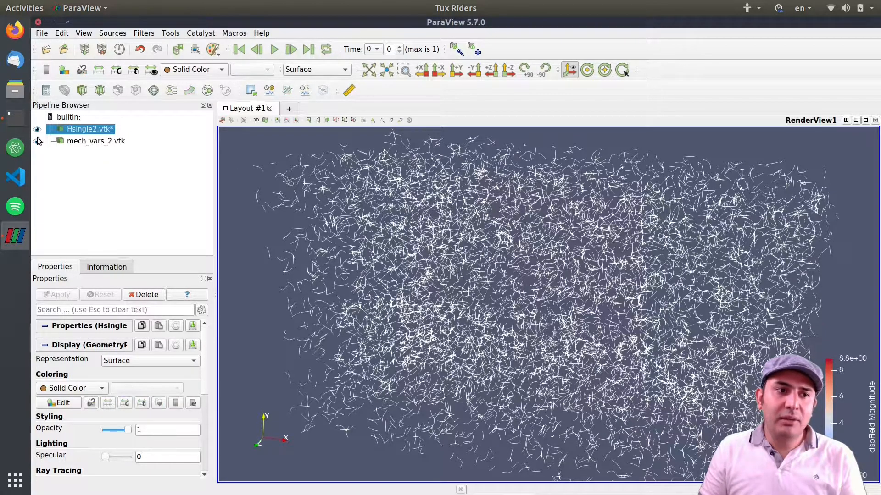
click(96, 141)
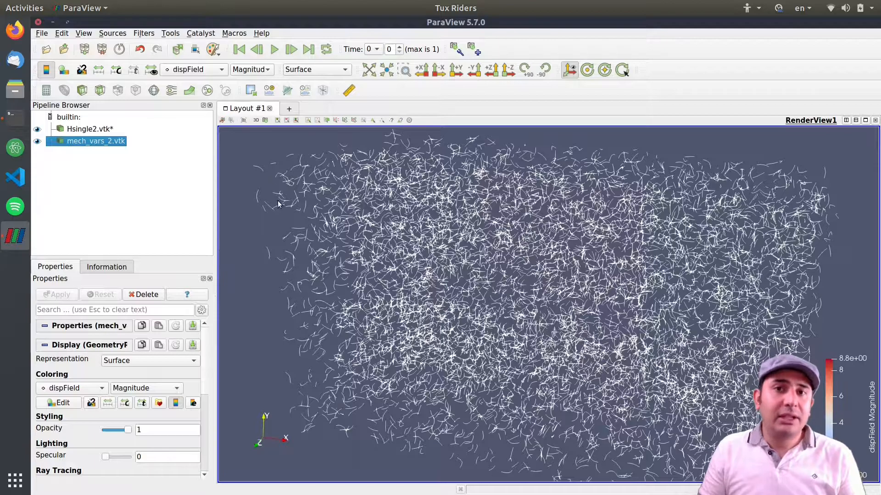
mouse_move(271, 203)
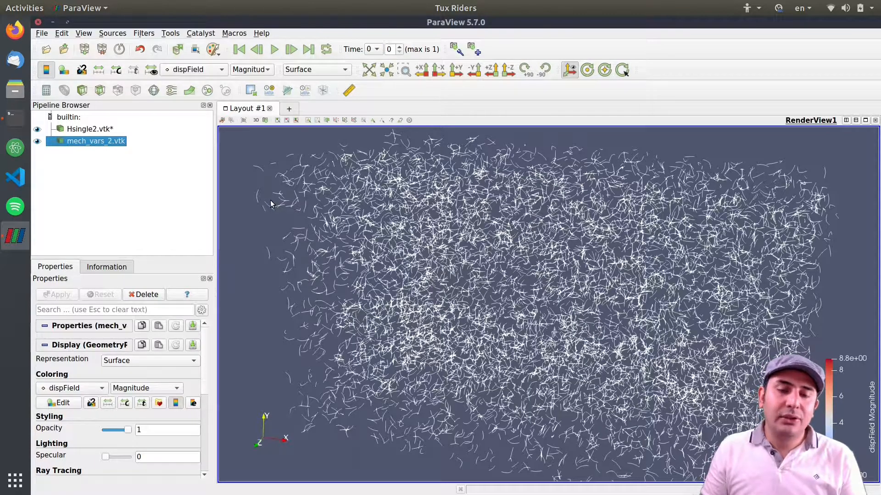
key(ctrl+space)
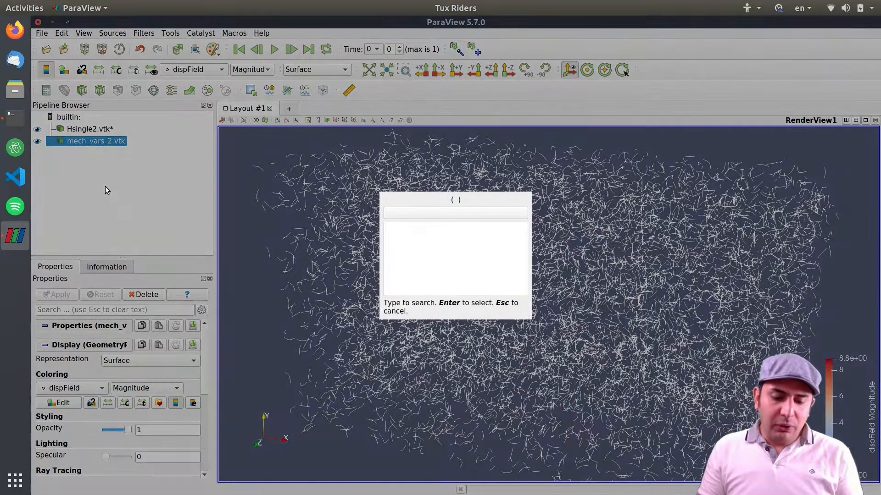
text(dela)
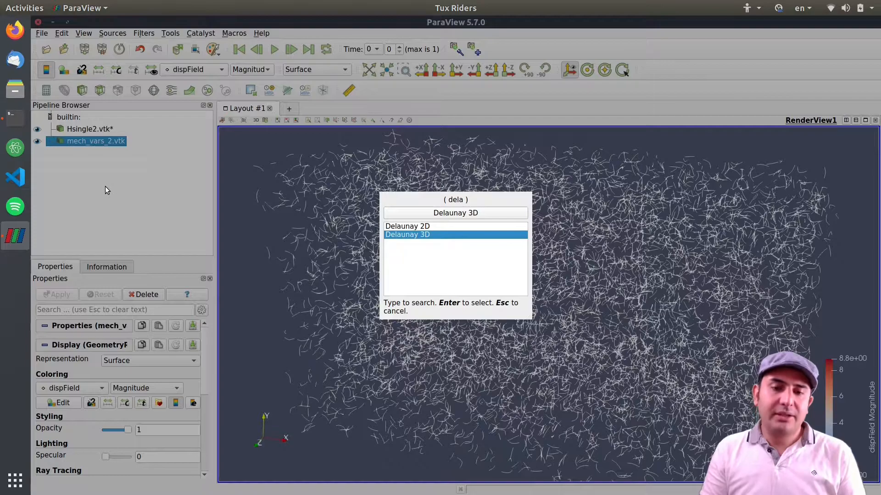
mouse_move(462, 277)
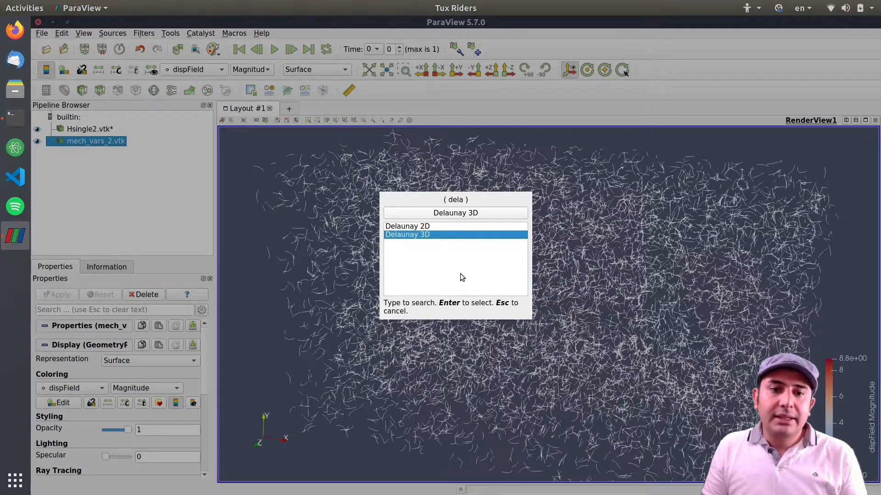
mouse_move(427, 250)
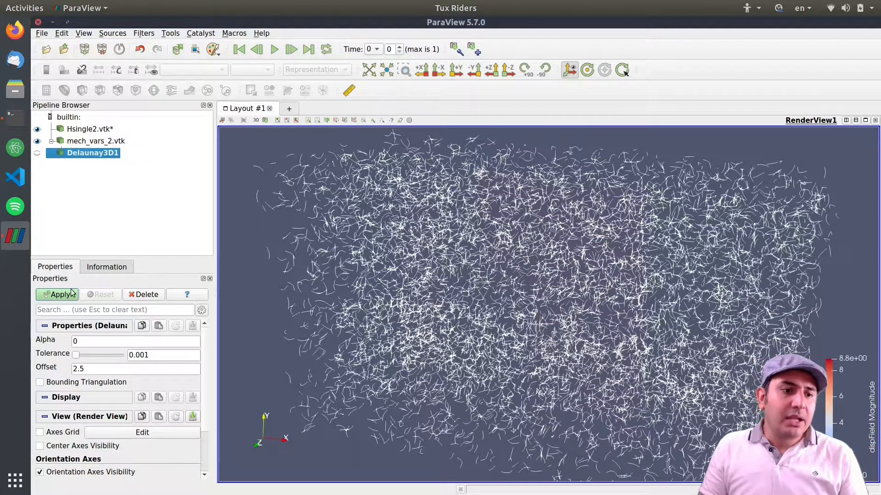
click(61, 295)
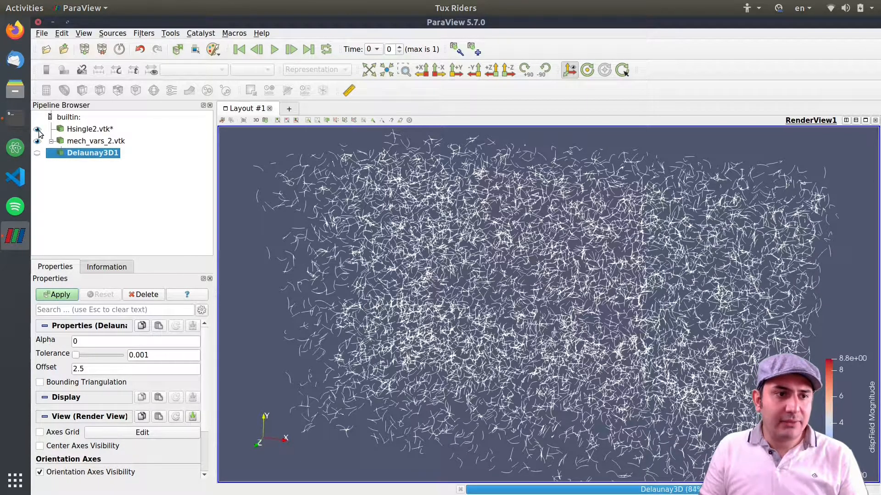
click(56, 294)
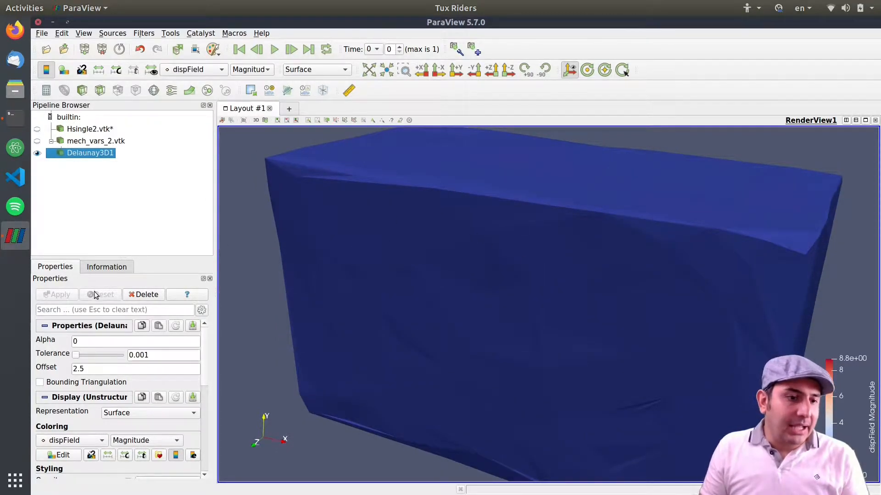
click(82, 89)
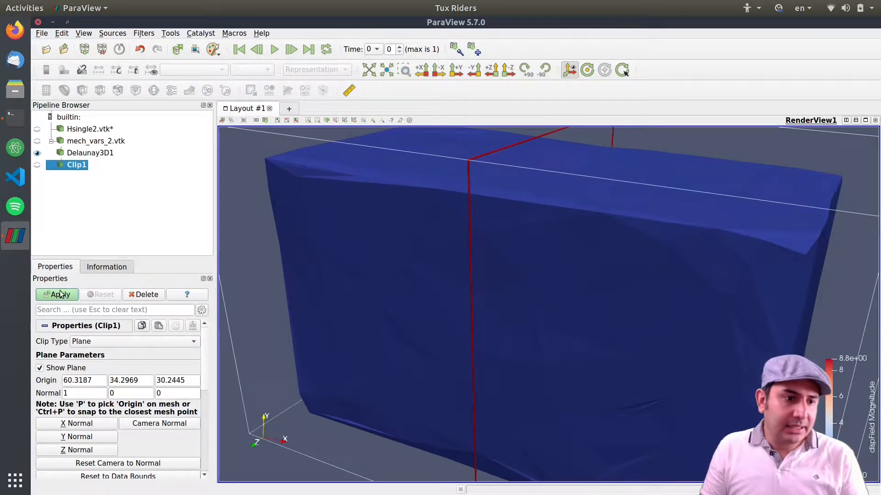
click(57, 295)
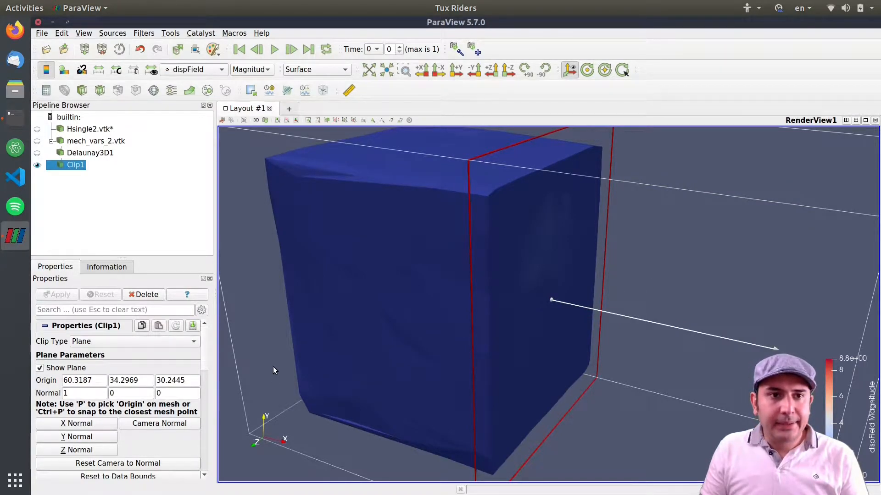
mouse_move(177, 51)
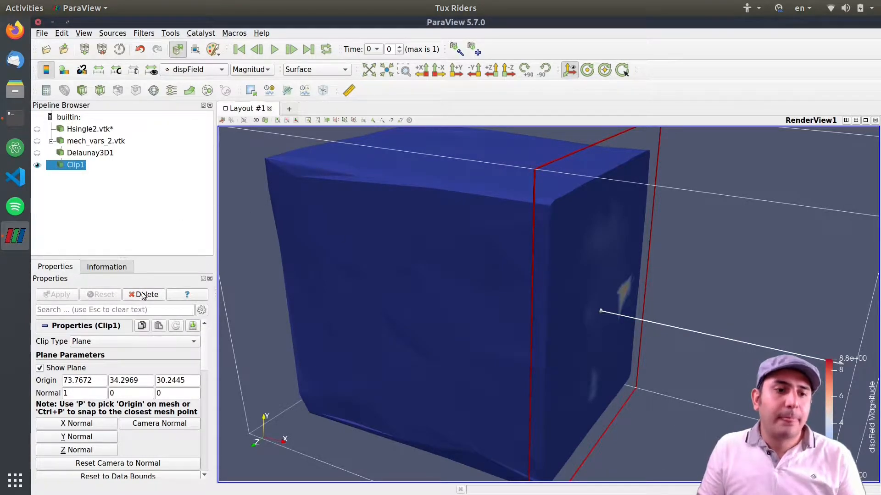
click(147, 295)
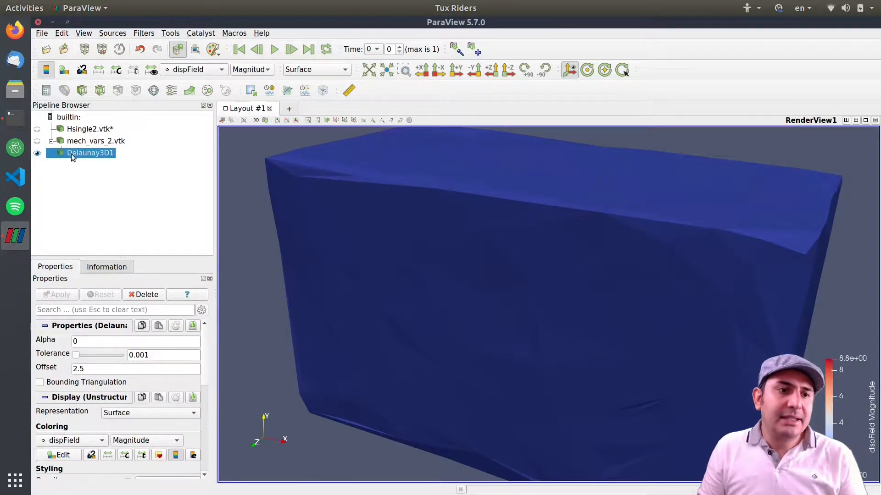
mouse_move(135, 191)
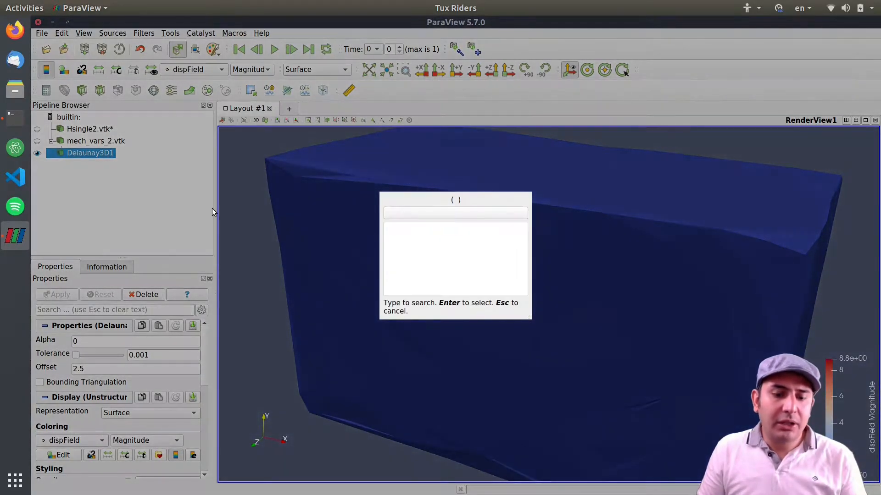
Add Resample With Dataset with Hsingle2.vtk as the destination mesh.
text(resa)
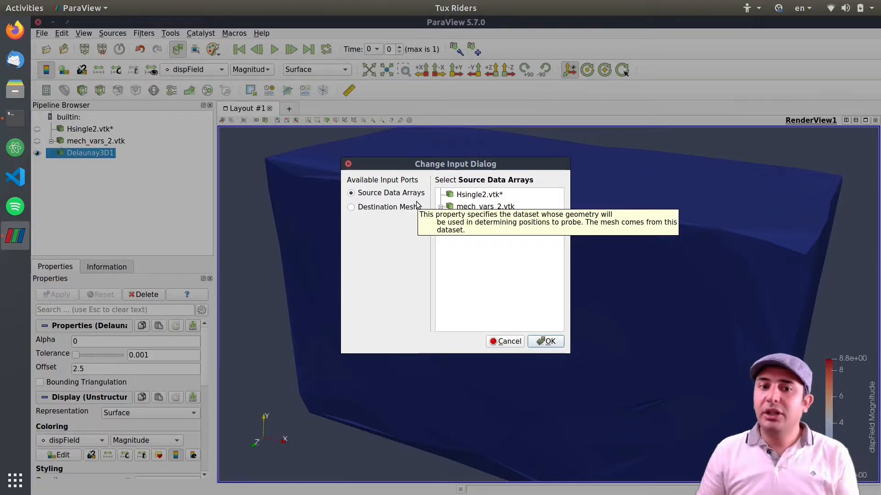
click(351, 207)
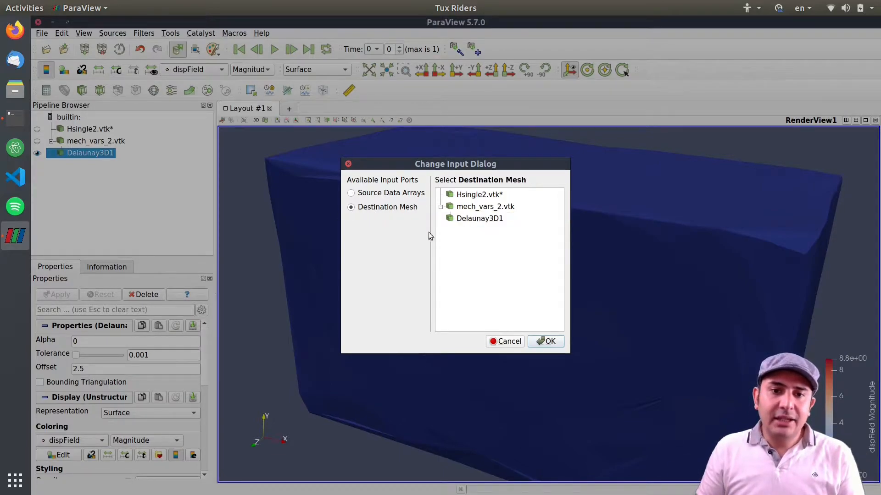
click(479, 194)
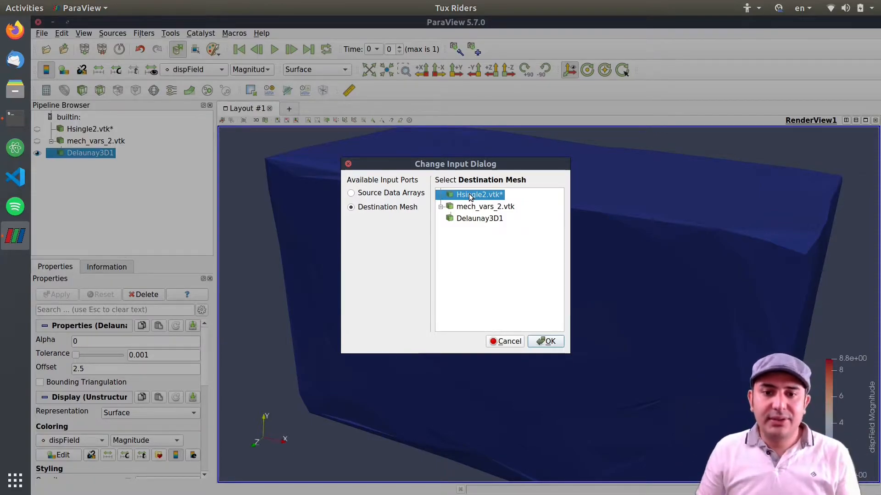
click(544, 341)
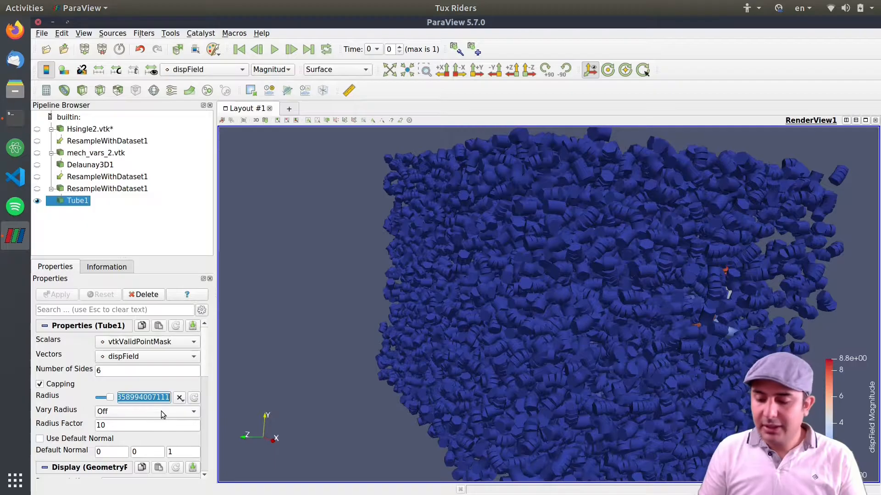
Apply the 0.3 tube radius and rotate the view to inspect the tubes.
click(57, 295)
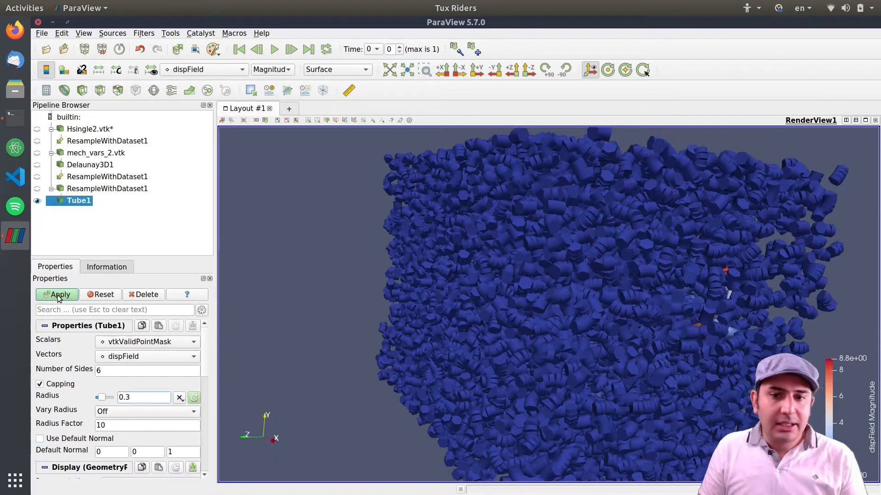
click(57, 294)
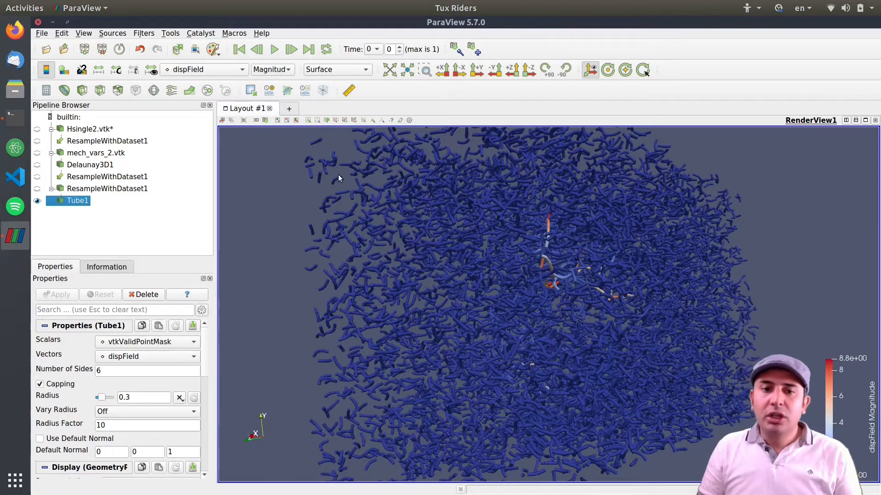
mouse_move(580, 383)
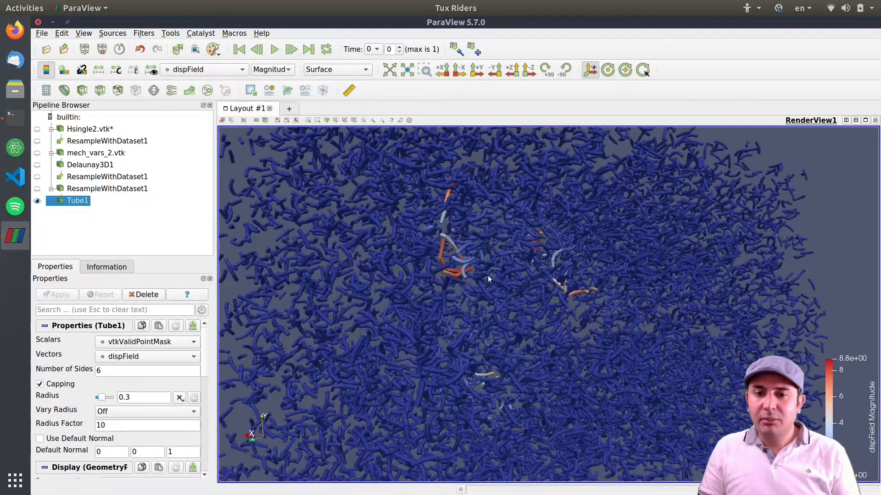
drag(489, 280, 489, 252)
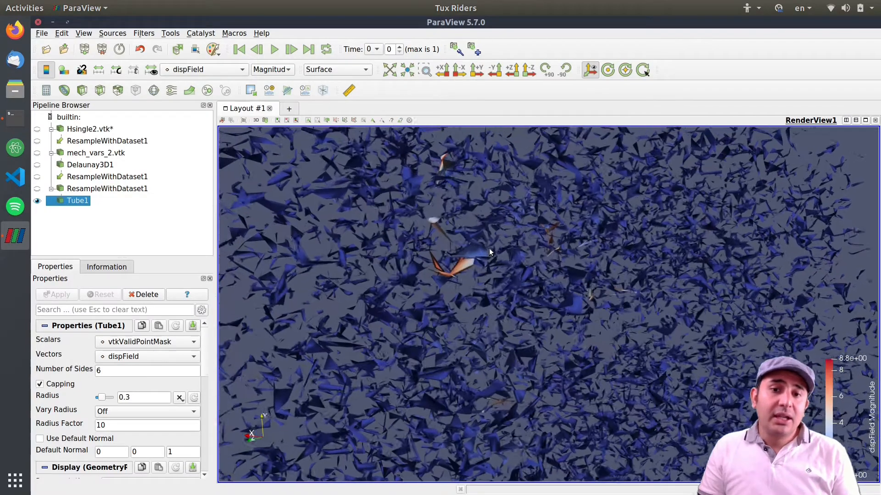